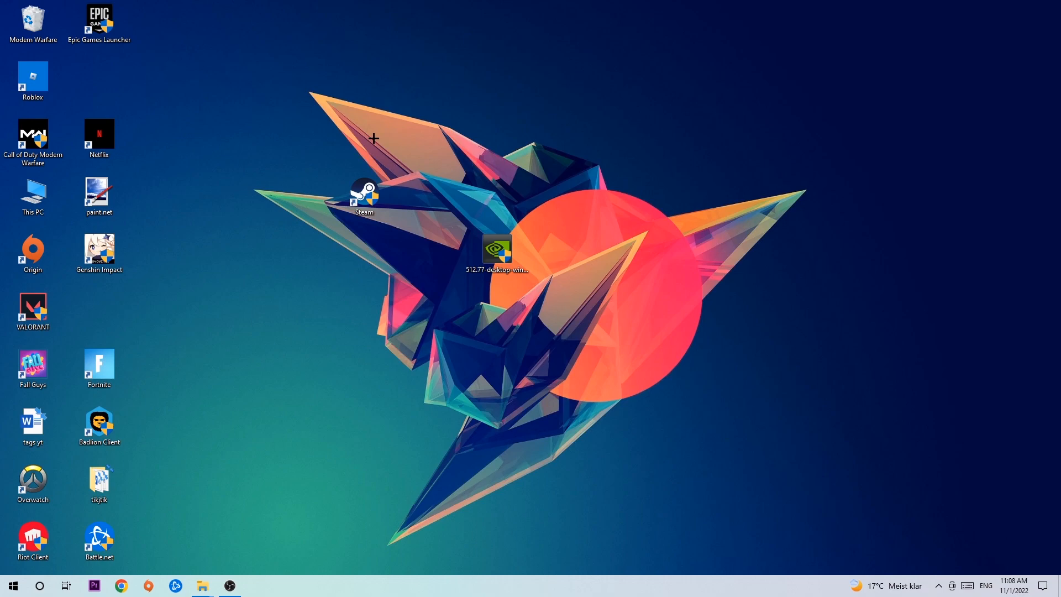
mouse_move(371, 139)
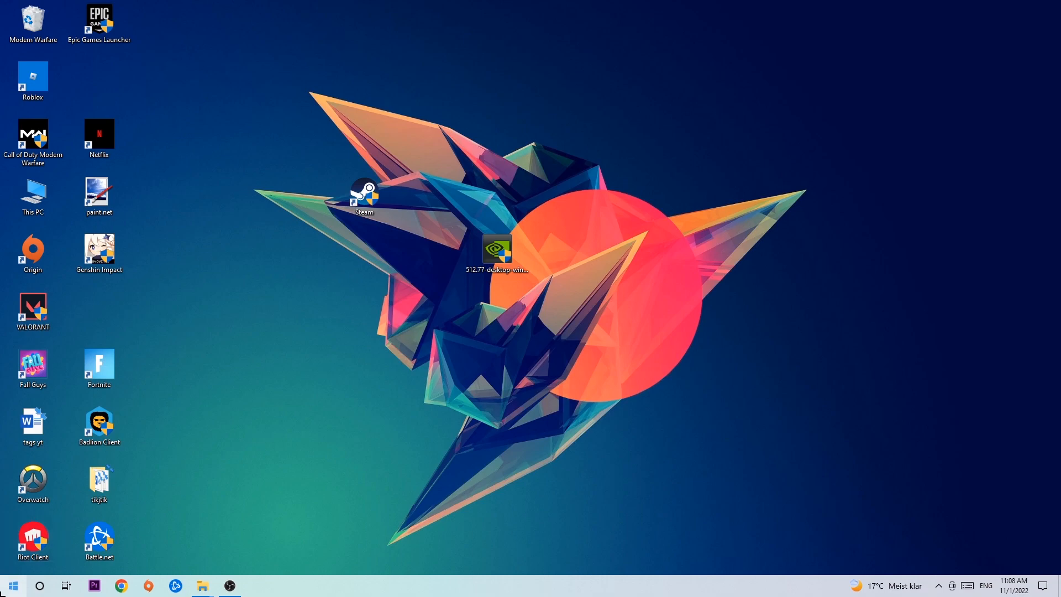
Step: Bring up the Start menu from the taskbar
left_click(12, 584)
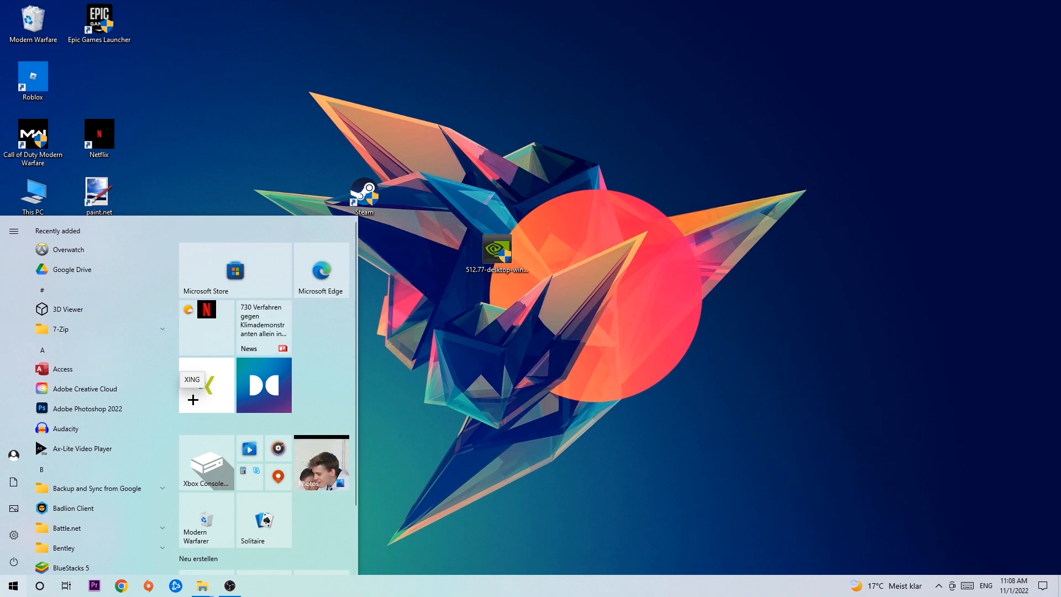
Step: Search for 'wind' so Windows Defender Firewall appears as the best match
type("wind")
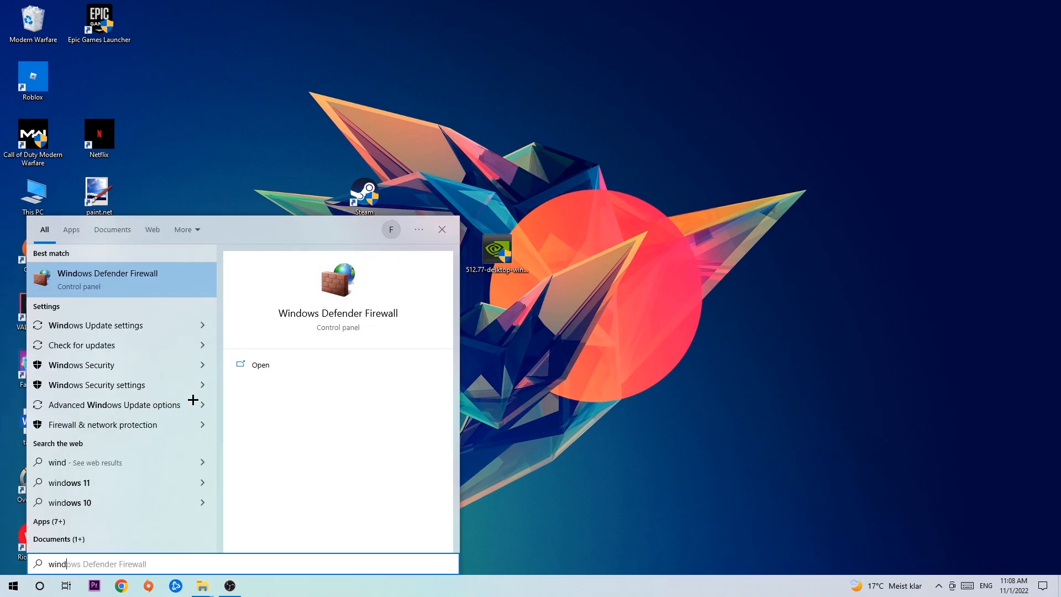
mouse_move(181, 273)
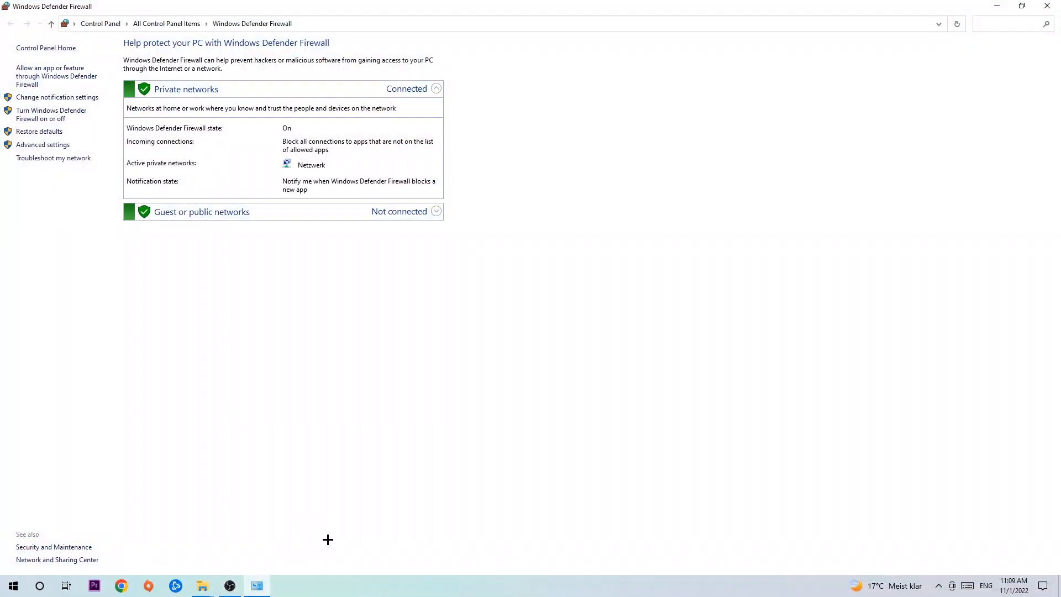
mouse_move(57, 76)
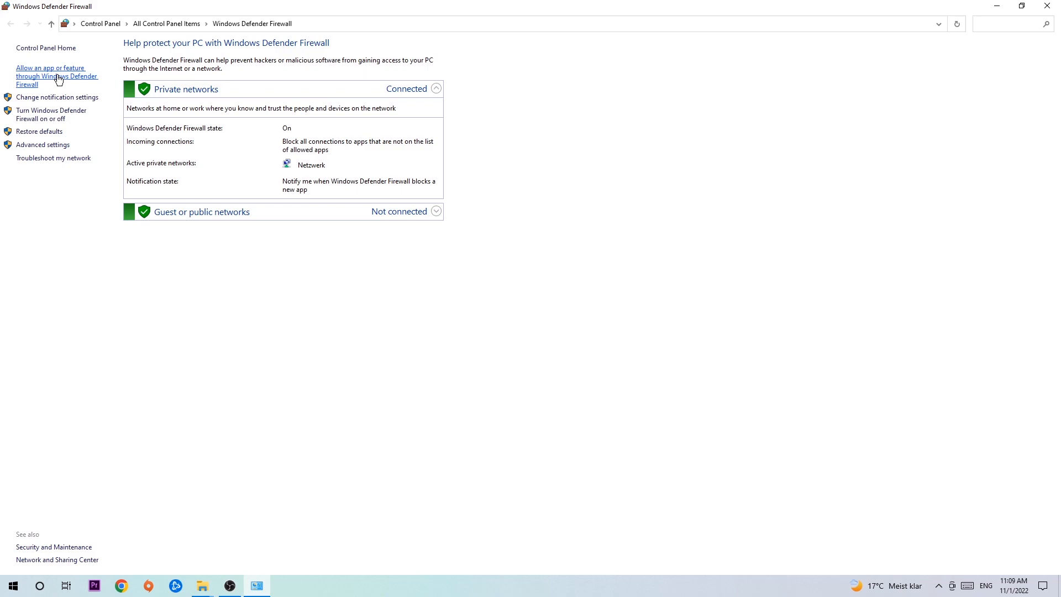
Step: Show the Allowed apps list of apps and features permitted through the firewall
left_click(56, 75)
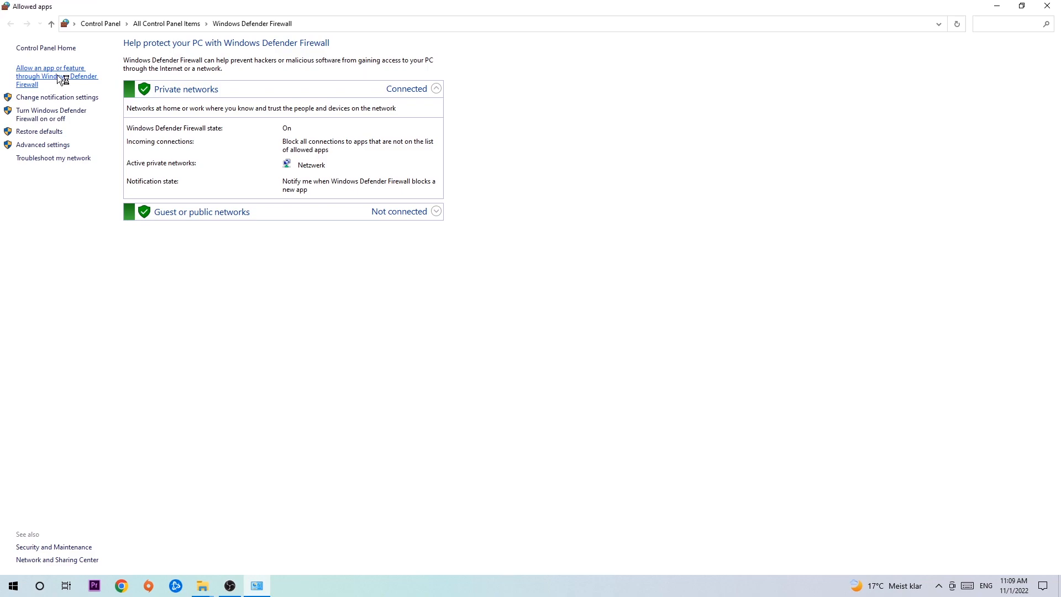
left_click(55, 75)
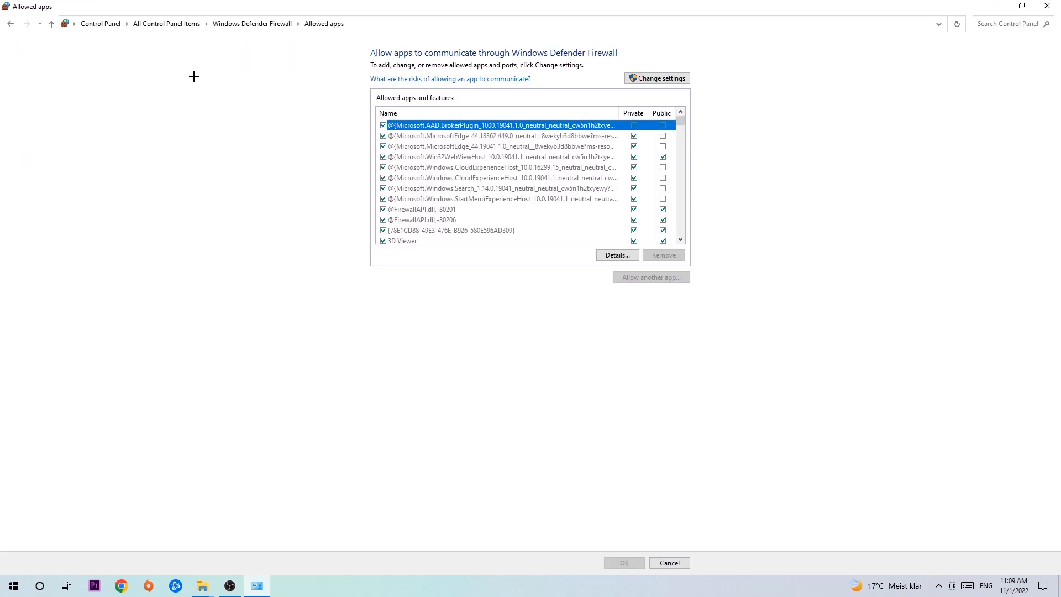
Step: Unlock the allowed apps list for editing via Change settings
left_click(657, 78)
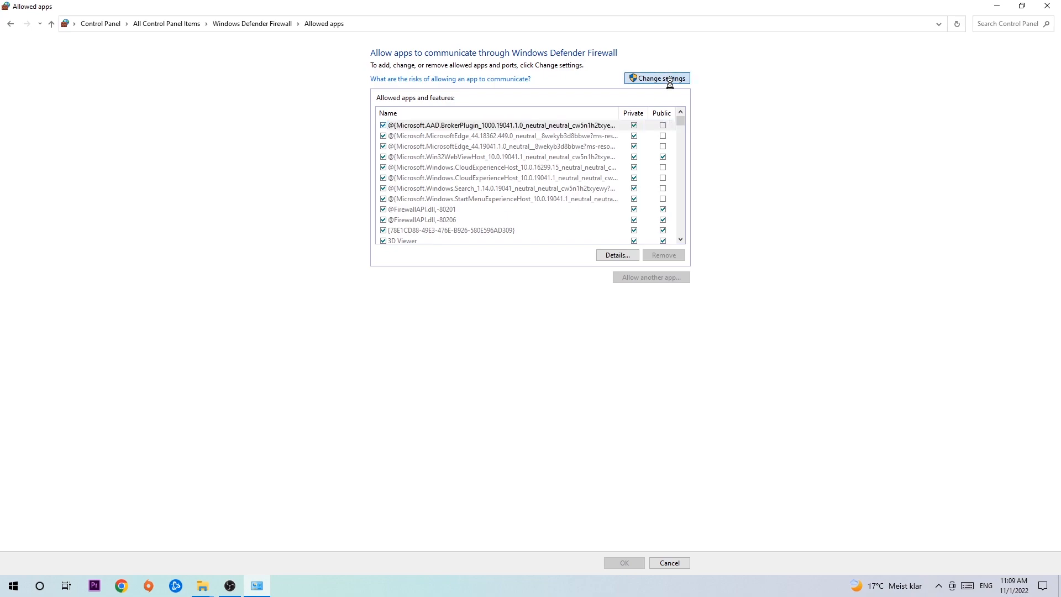
left_click(656, 78)
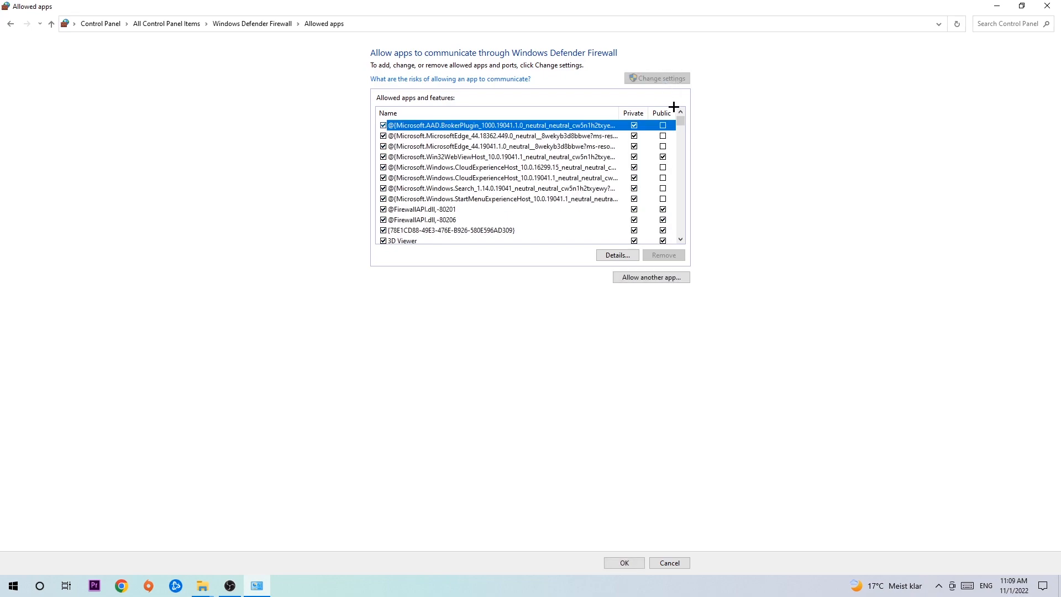
mouse_move(651, 277)
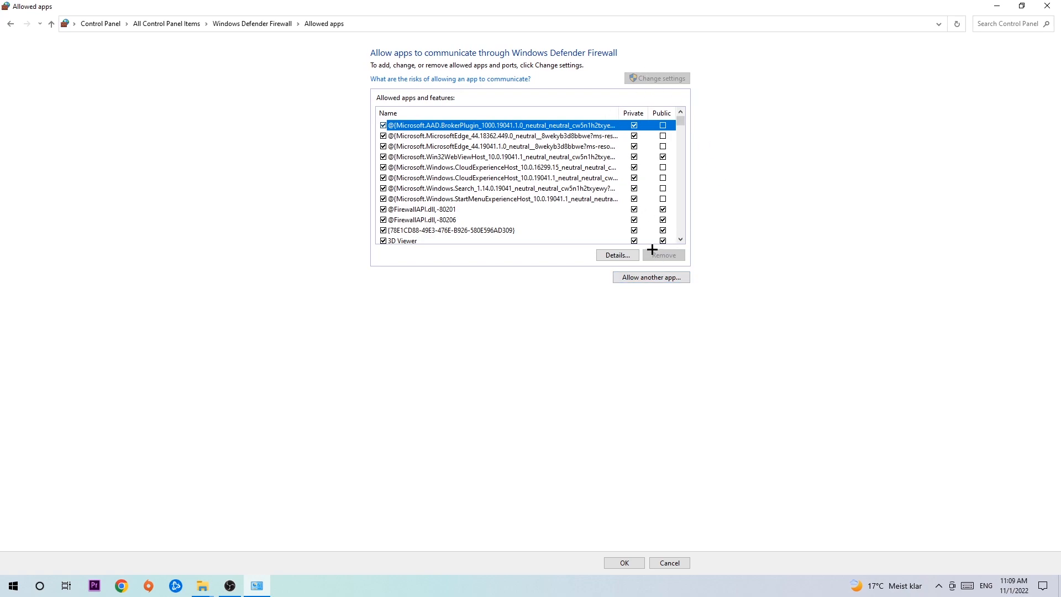
Step: Start adding another app and browse for its program file in System32
left_click(650, 276)
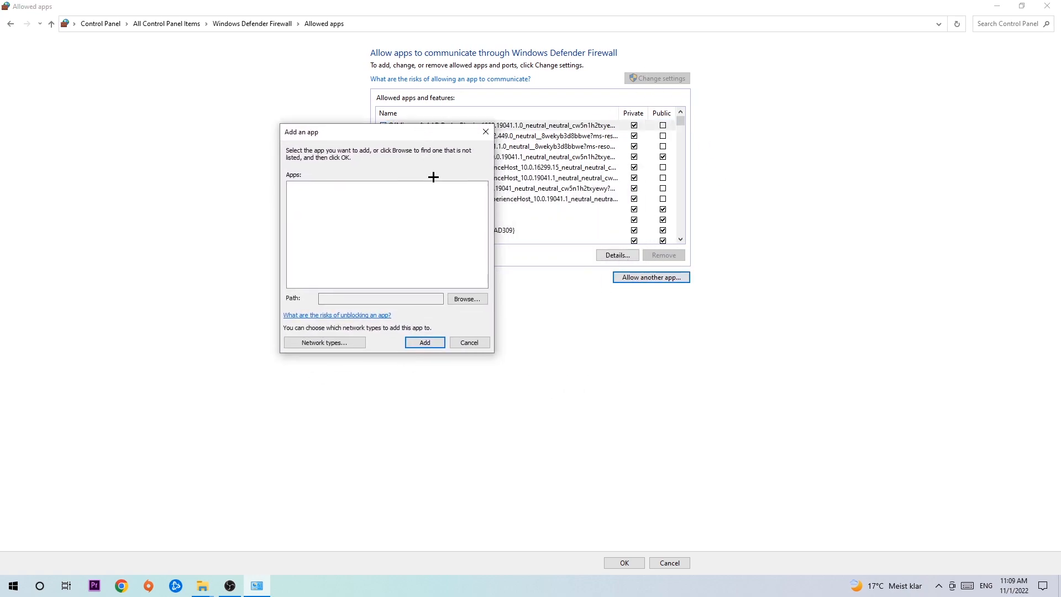
mouse_move(391, 259)
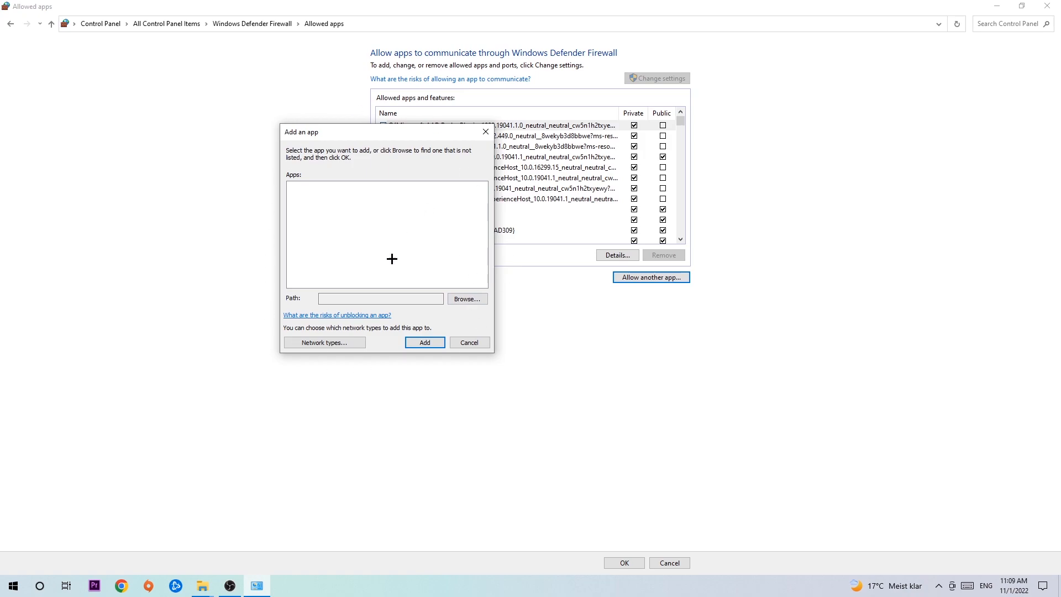
left_click(466, 299)
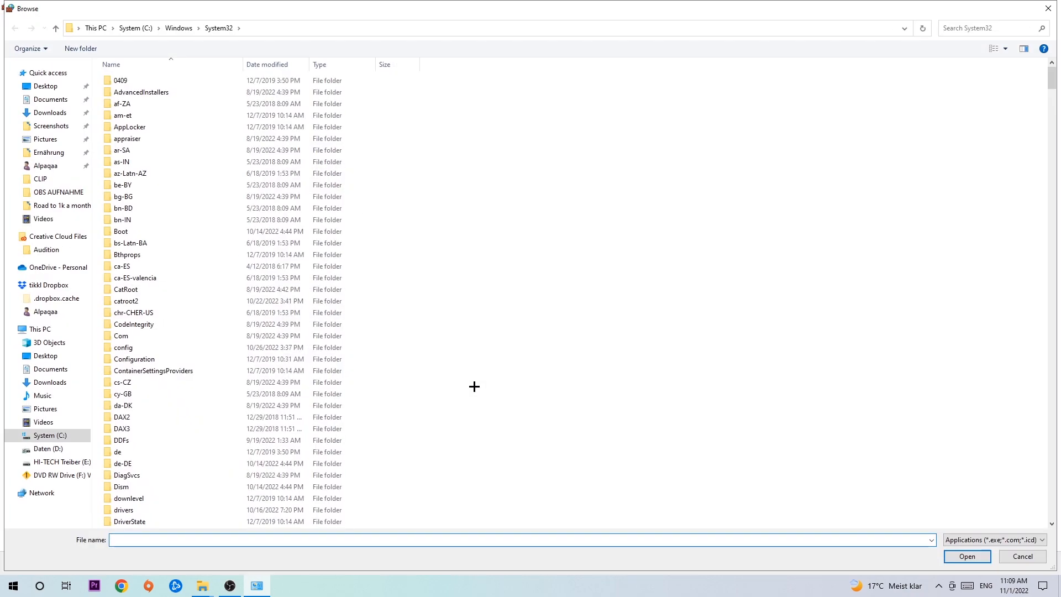
mouse_move(467, 380)
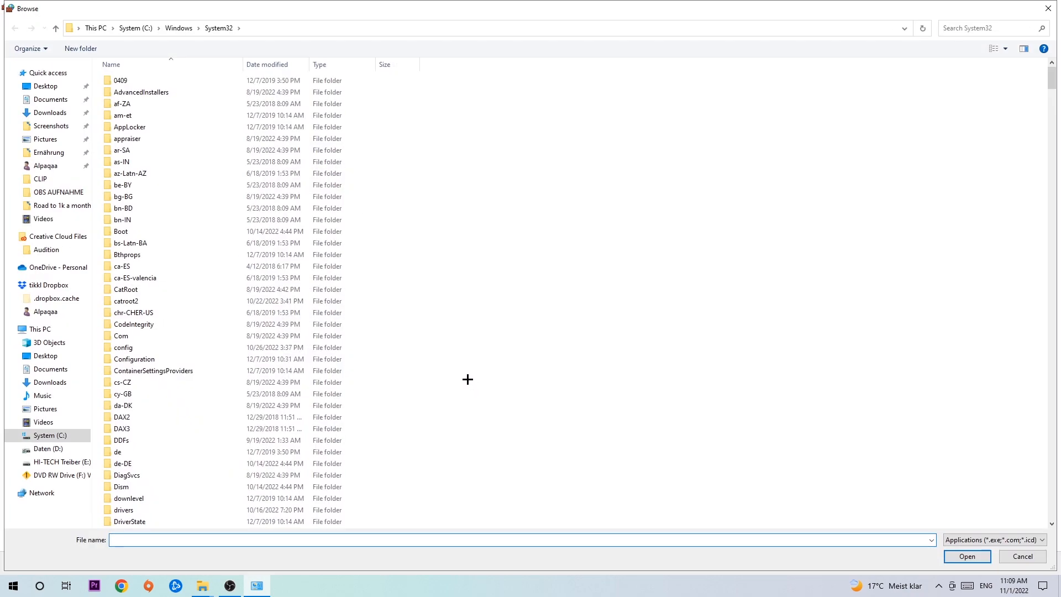
mouse_move(455, 370)
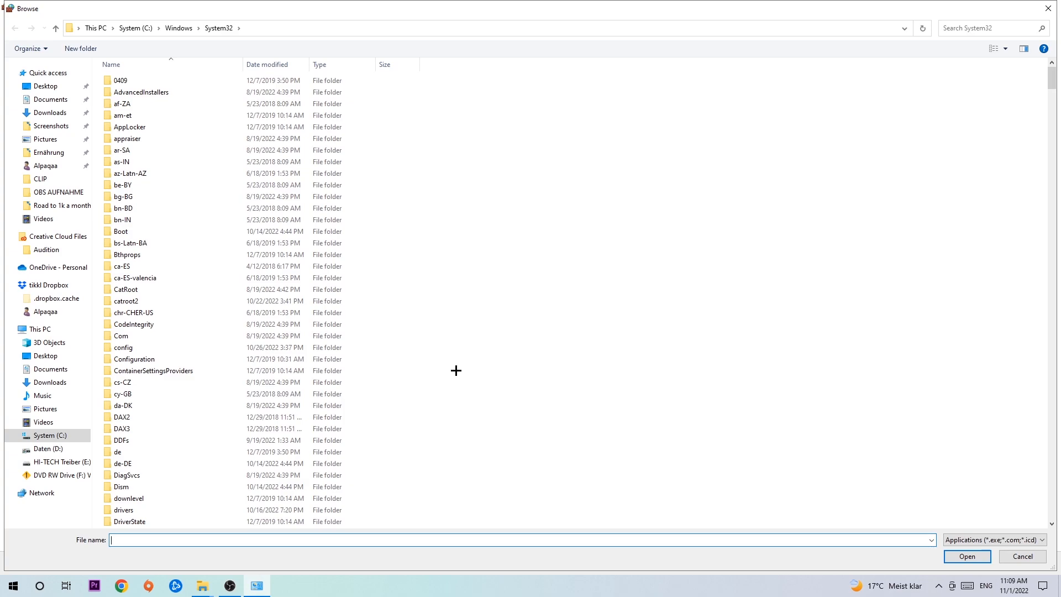
mouse_move(456, 361)
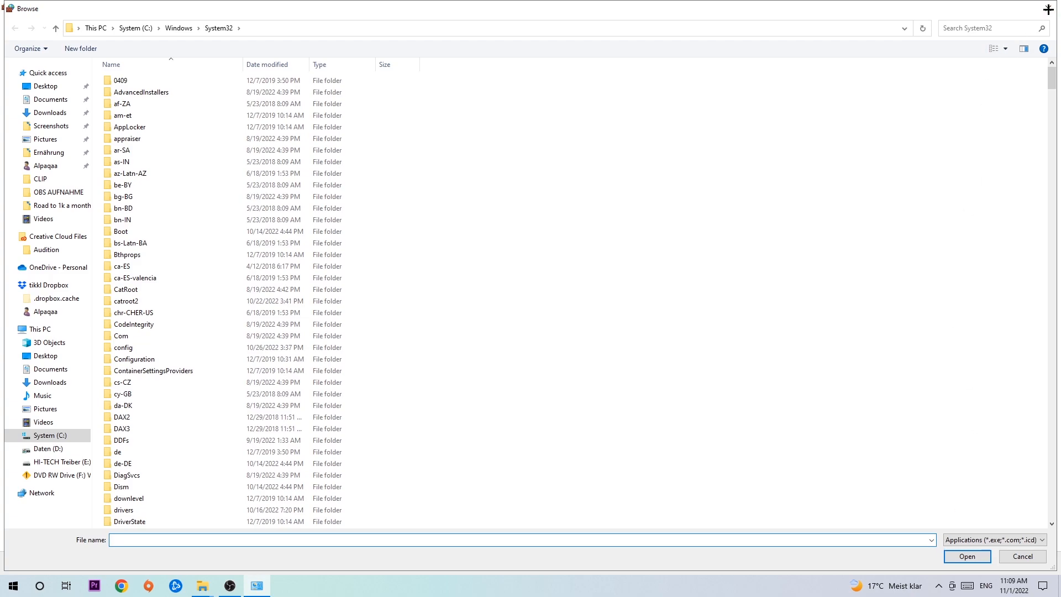
Step: Close the browse window and the Add an app dialog without adding any program
left_click(1021, 555)
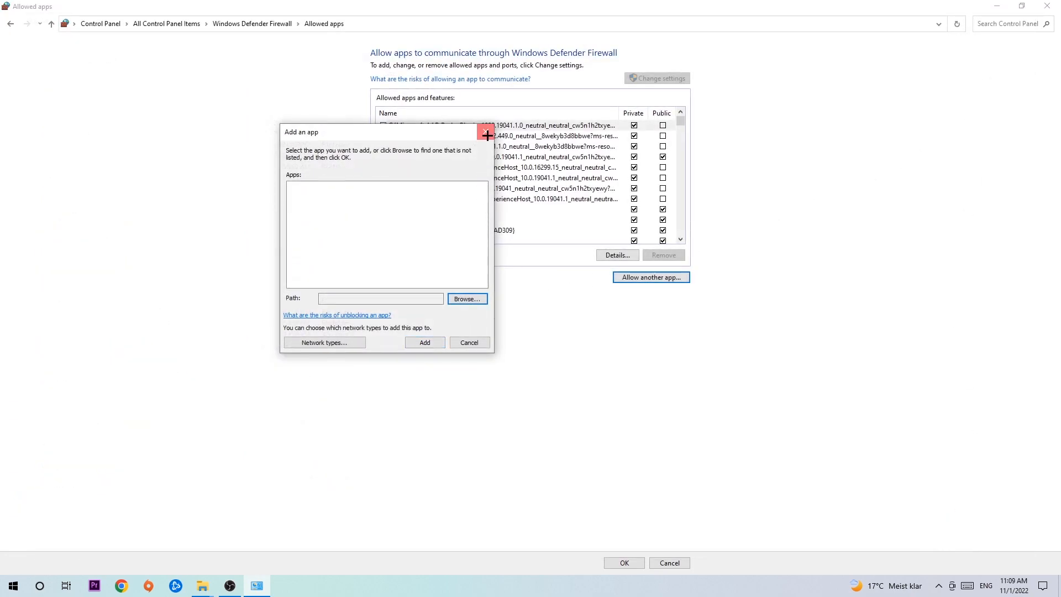
left_click(468, 342)
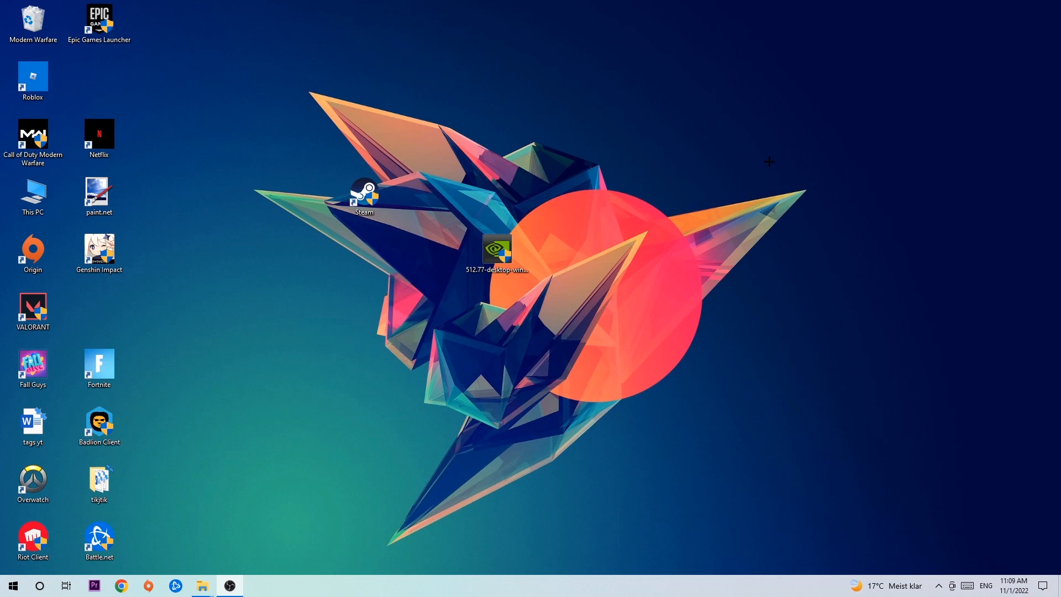
mouse_move(728, 153)
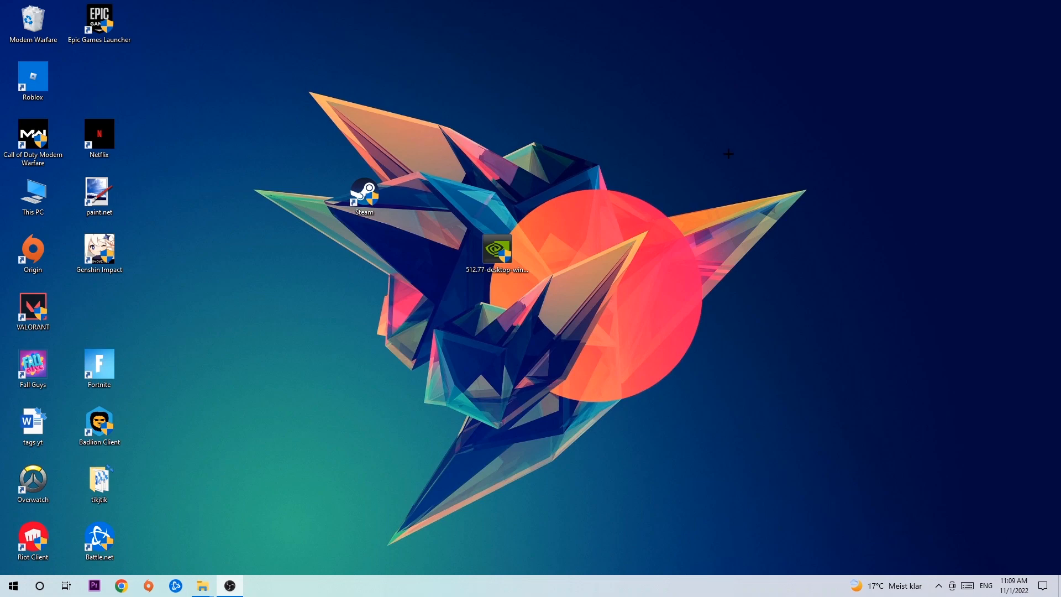